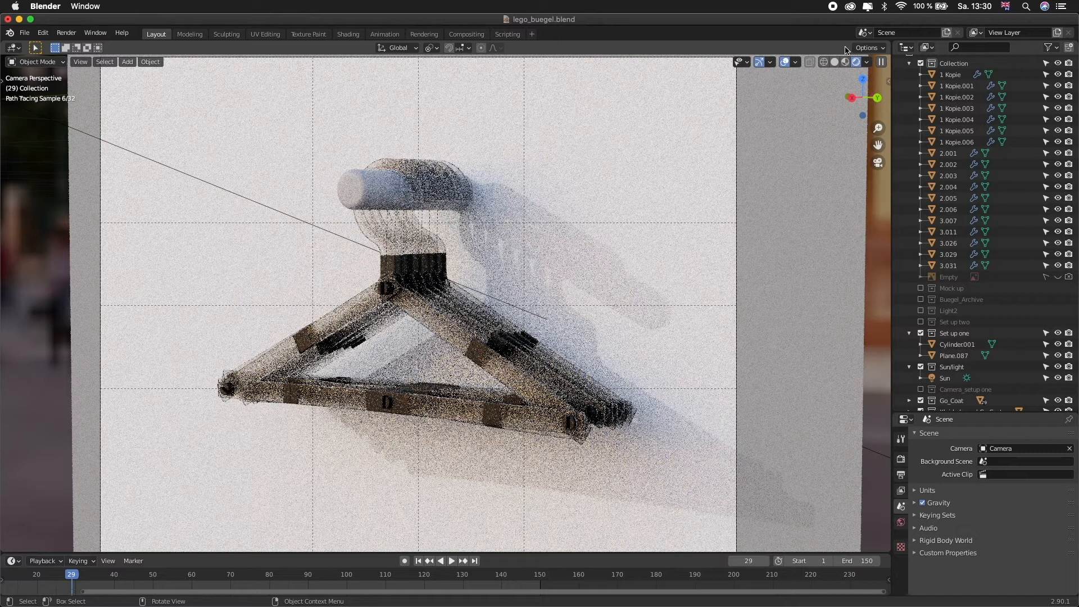
# Switch the viewport to solid shading and orbit out of the camera to view the hanger and backdrop
pyautogui.click(837, 61)
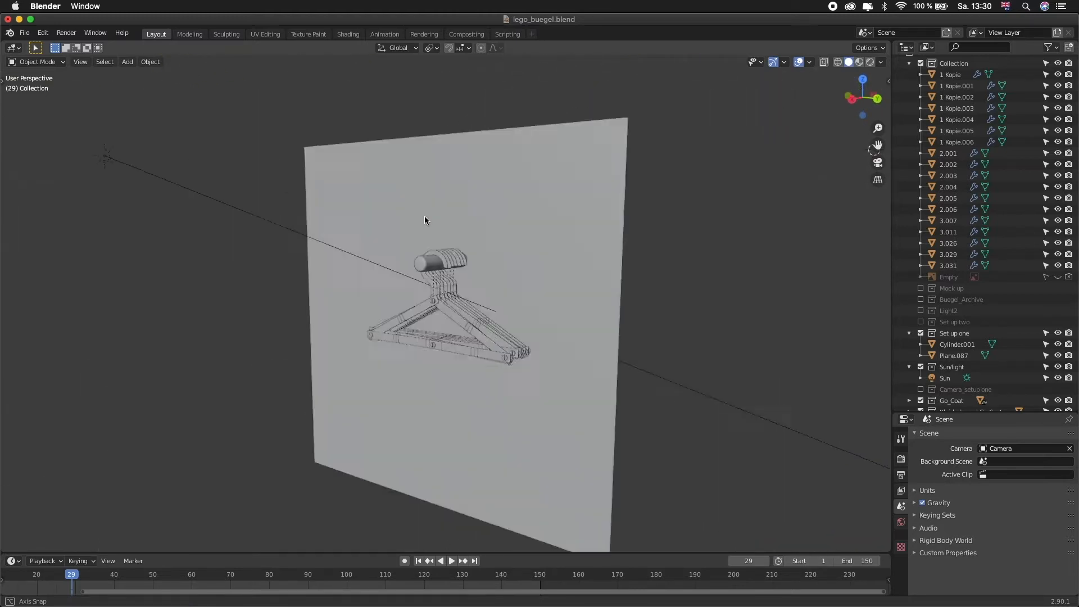
pyautogui.moveTo(425, 220); pyautogui.dragTo(649, 196)
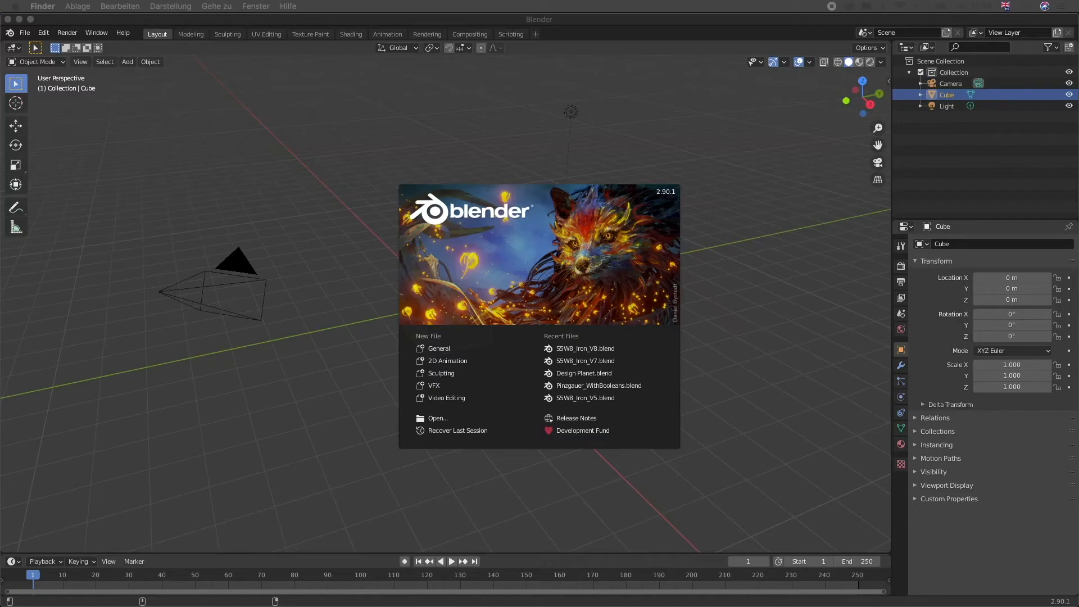
# Dismiss the splash screen and switch to the side orthographic view to lay out the cylinder rods
pyautogui.click(143, 168)
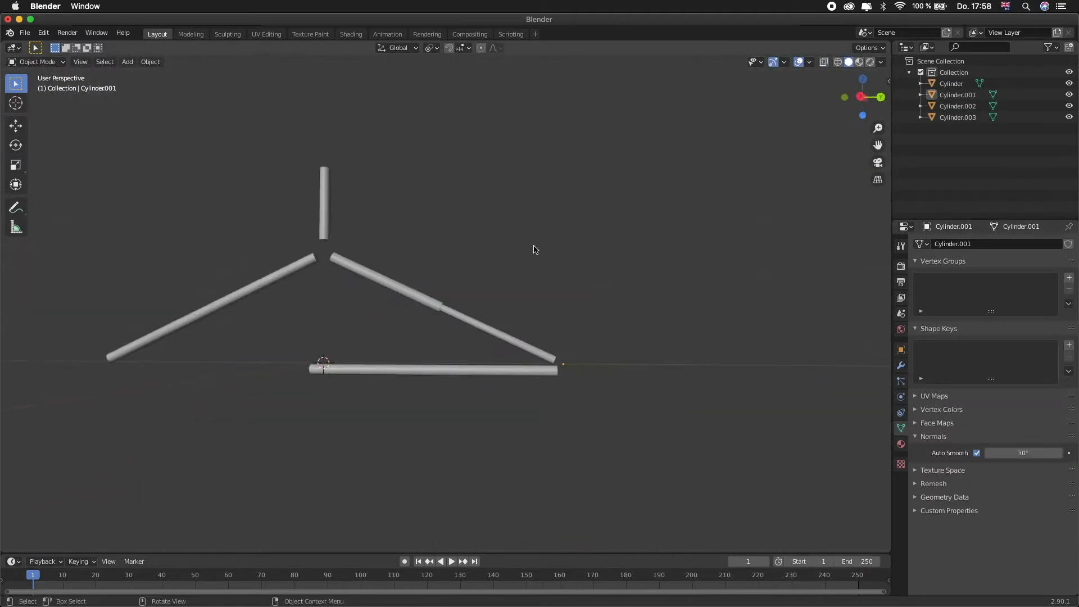
pyautogui.press('KP_3')
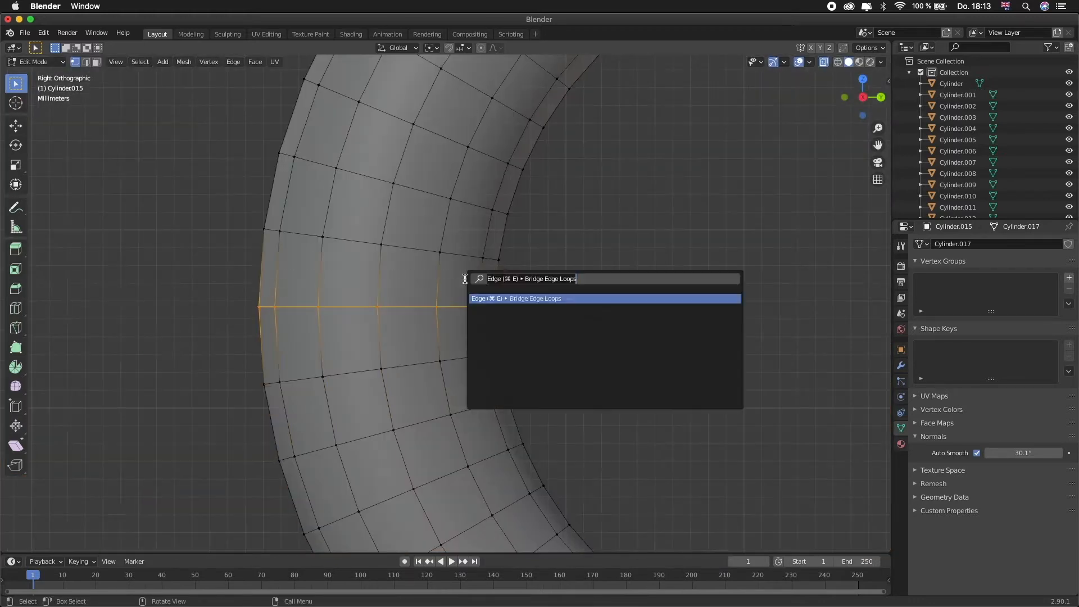
# Bridge the two selected edge loops to close the curved hook tube
pyautogui.click(517, 298)
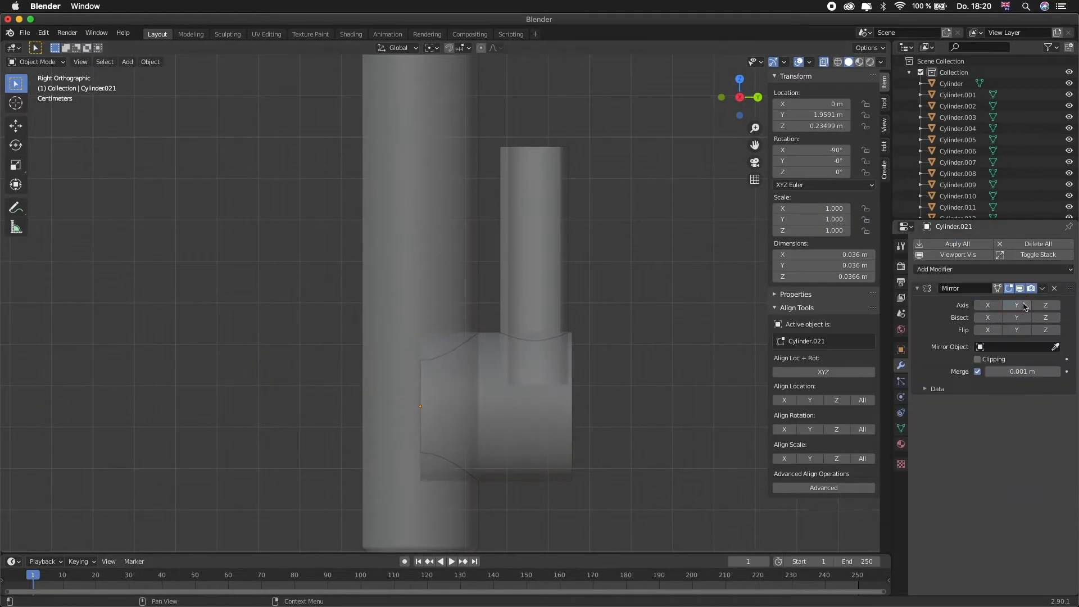
# Edit the clip knob mesh, extruding its ends and bevelling the edges while inspecting it from several angles
pyautogui.press('Tab')
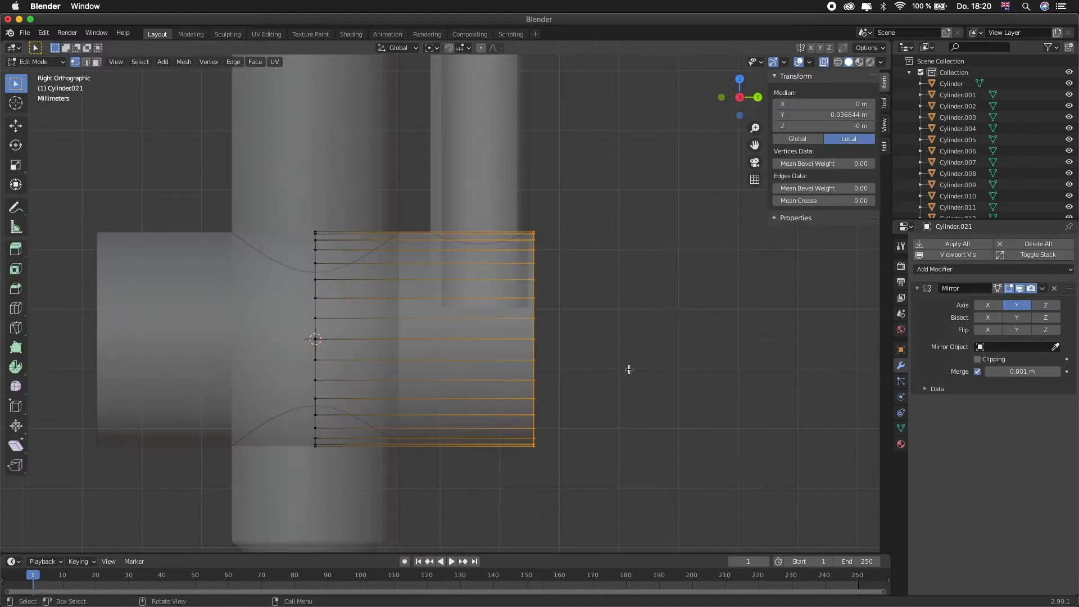
pyautogui.moveTo(532, 337); pyautogui.dragTo(454, 316)
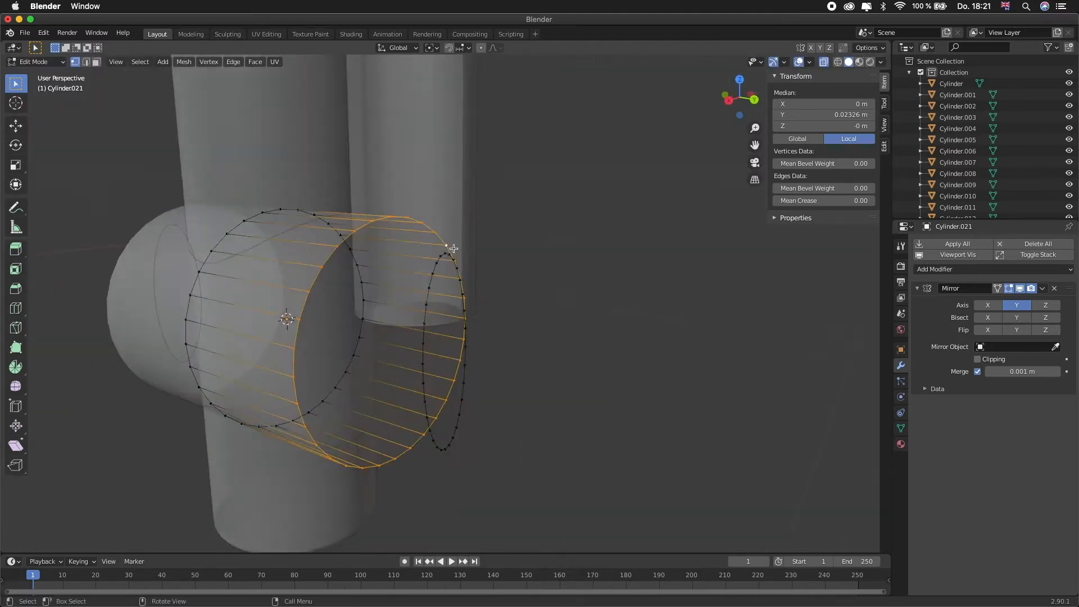
pyautogui.moveTo(453, 247); pyautogui.dragTo(469, 211)
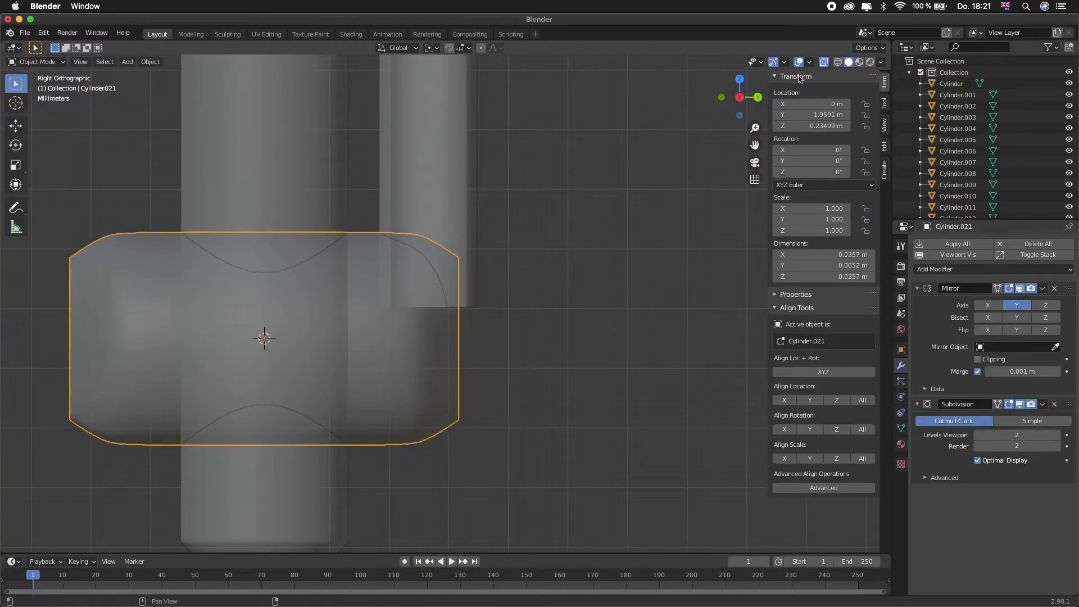
pyautogui.press('Tab')
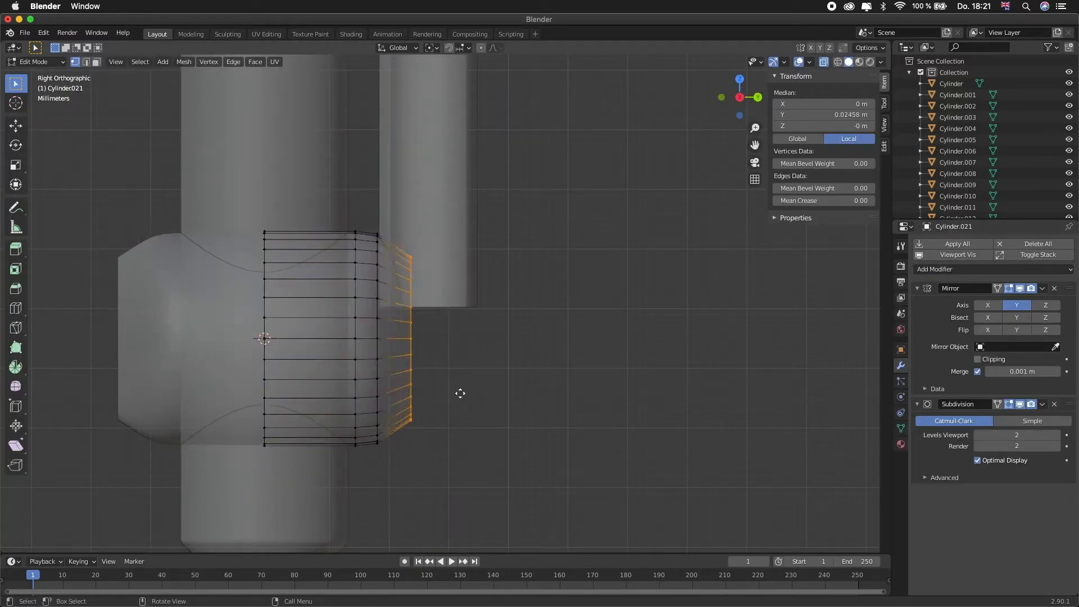
pyautogui.moveTo(460, 393); pyautogui.dragTo(438, 404)
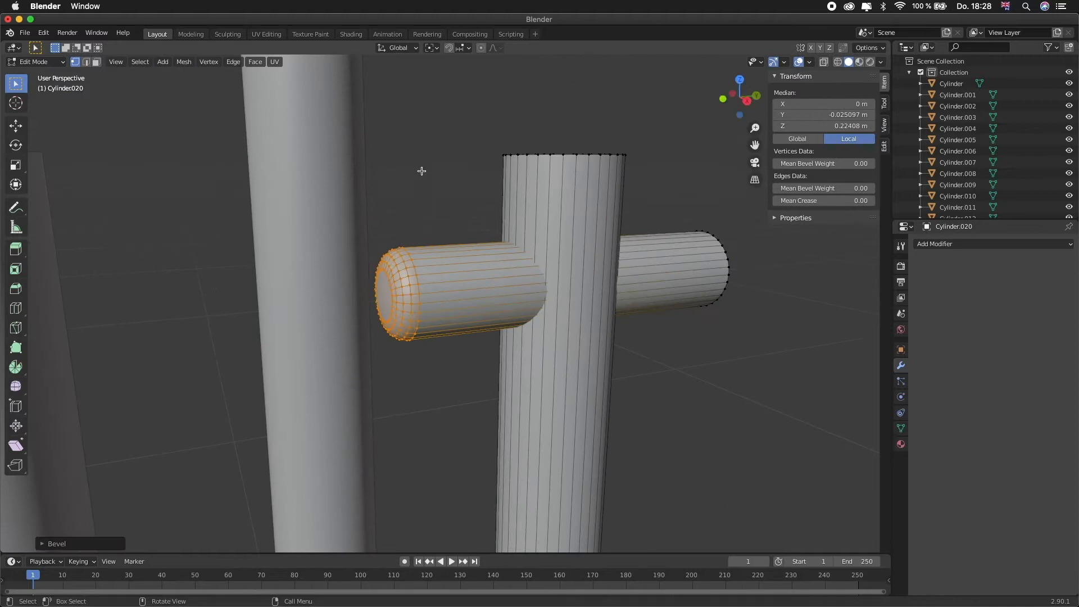
pyautogui.press('Tab')
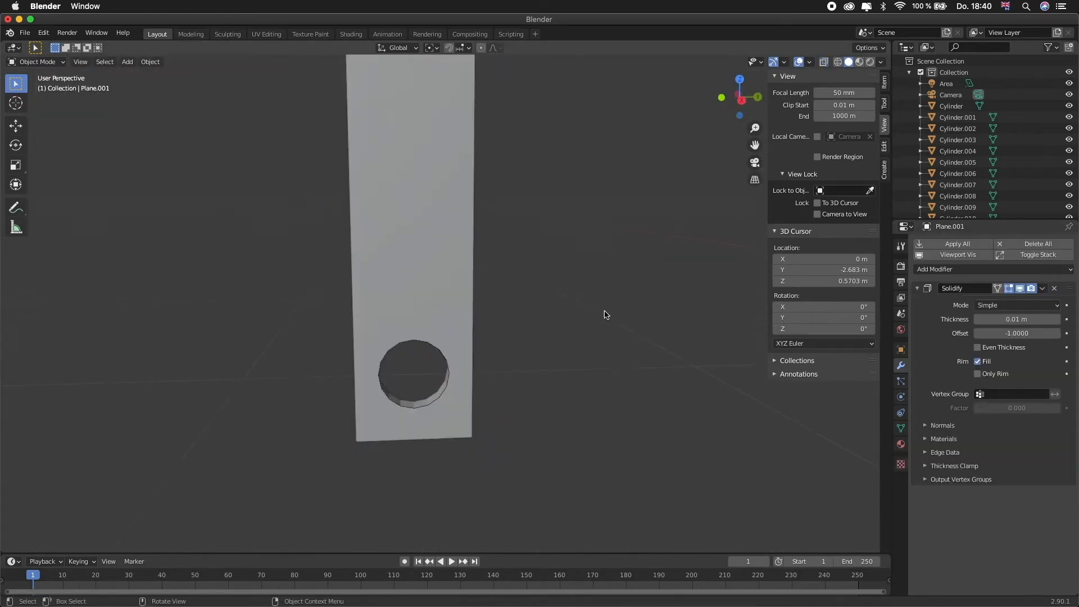
# Toggle Edit Mode on the flat bar to adjust its hole before arranging the triangle
pyautogui.press('Tab')
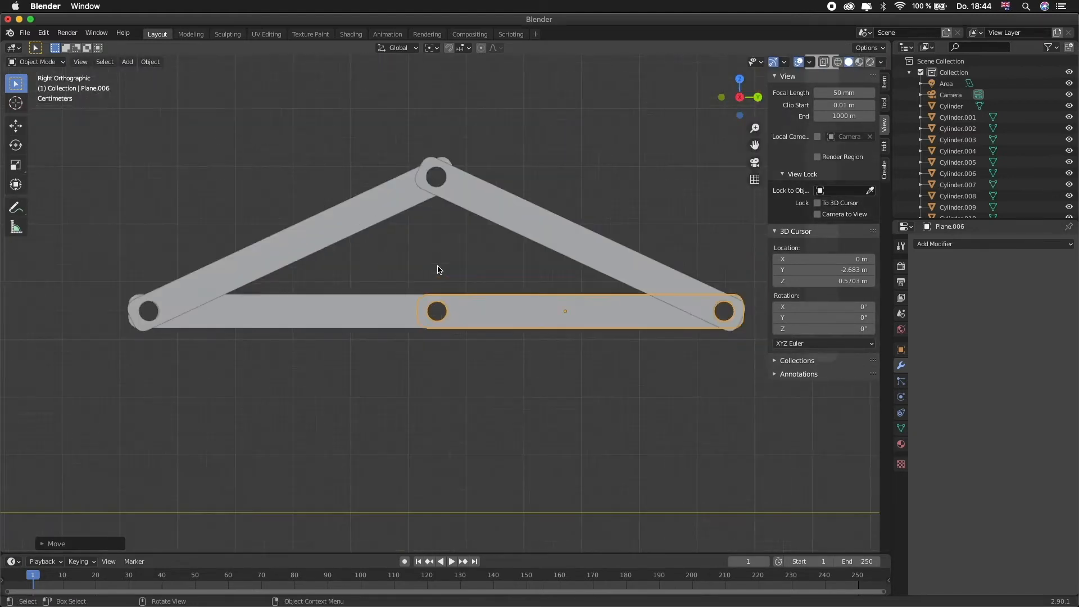
pyautogui.moveTo(438, 270); pyautogui.dragTo(501, 221)
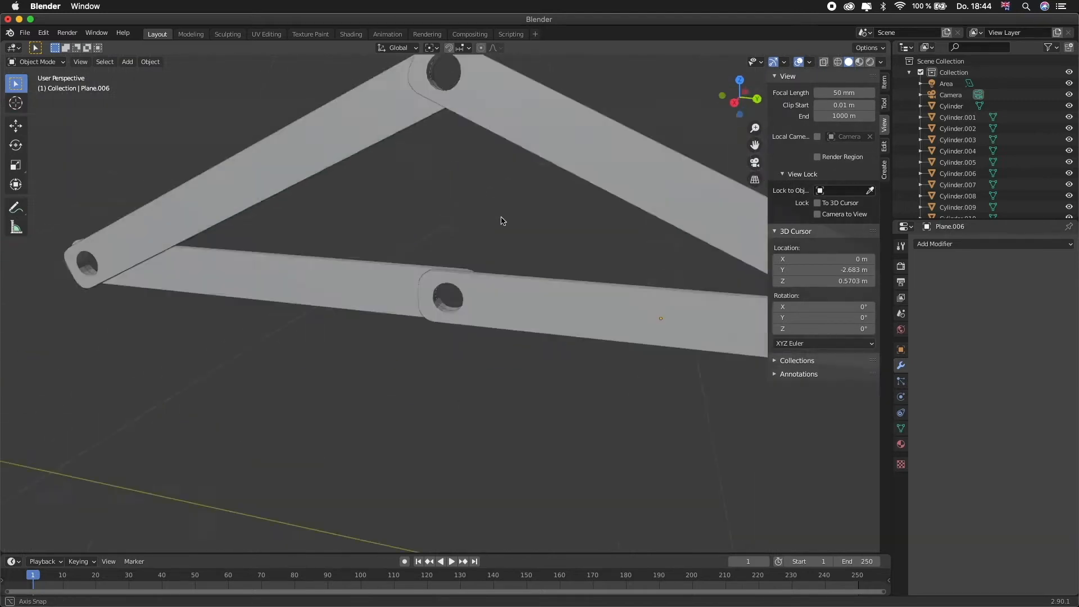
pyautogui.press('Tab')
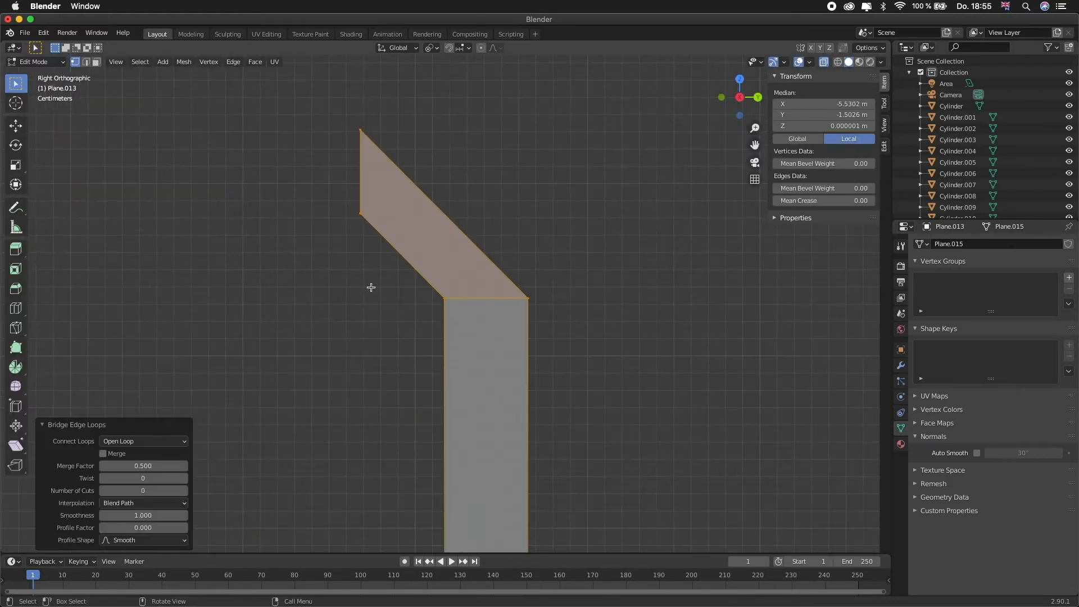
# Scale the selected edges so the angled section meets the vertical strip for bridging
pyautogui.press('s')
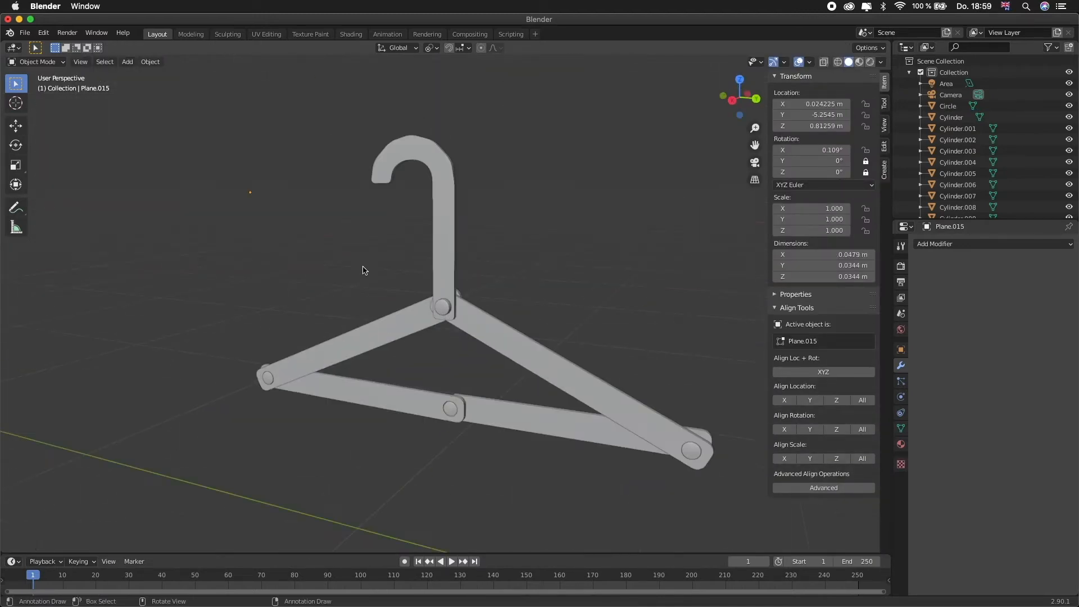
# Orbit around the assembled hanger to inspect the curved hook on the pinned arms
pyautogui.moveTo(365, 268); pyautogui.dragTo(343, 295)
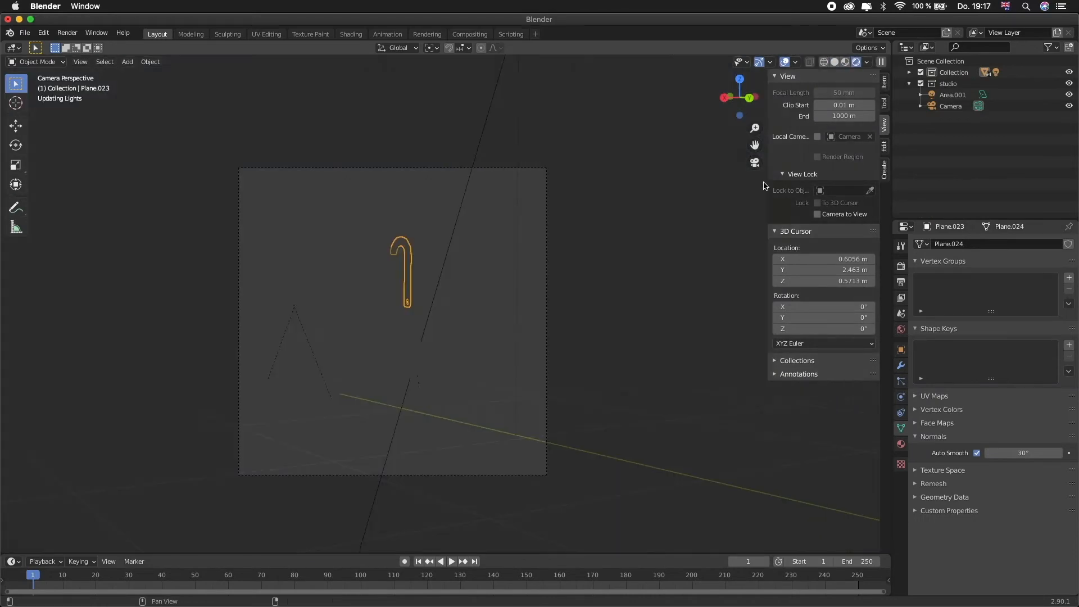
# Flip between the shaded and rendered workspace views of the hanger scene before moving to the mock-up file
pyautogui.click(350, 34)
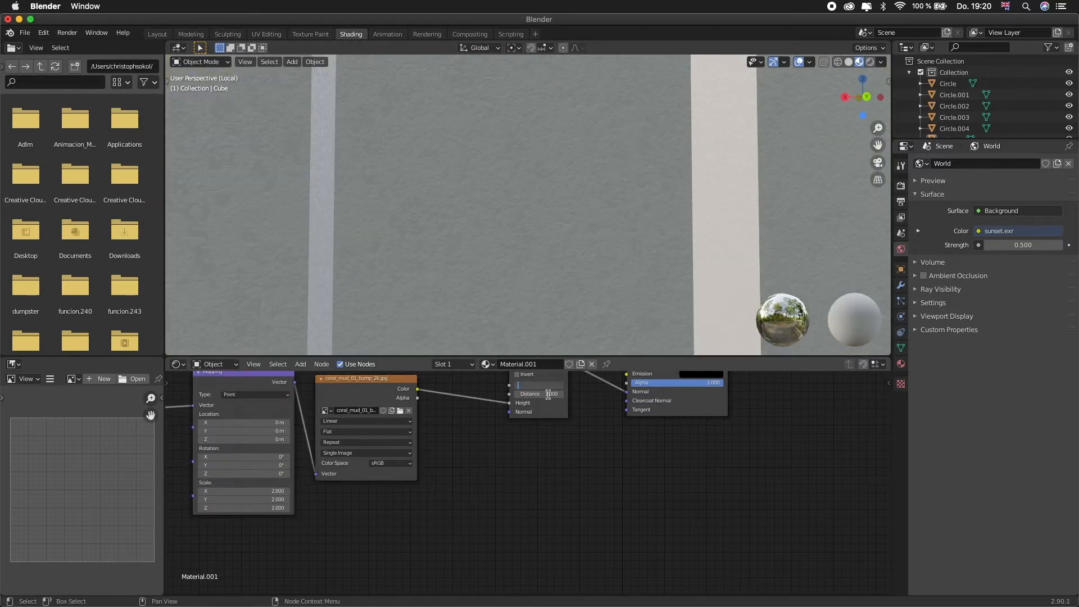
pyautogui.click(157, 34)
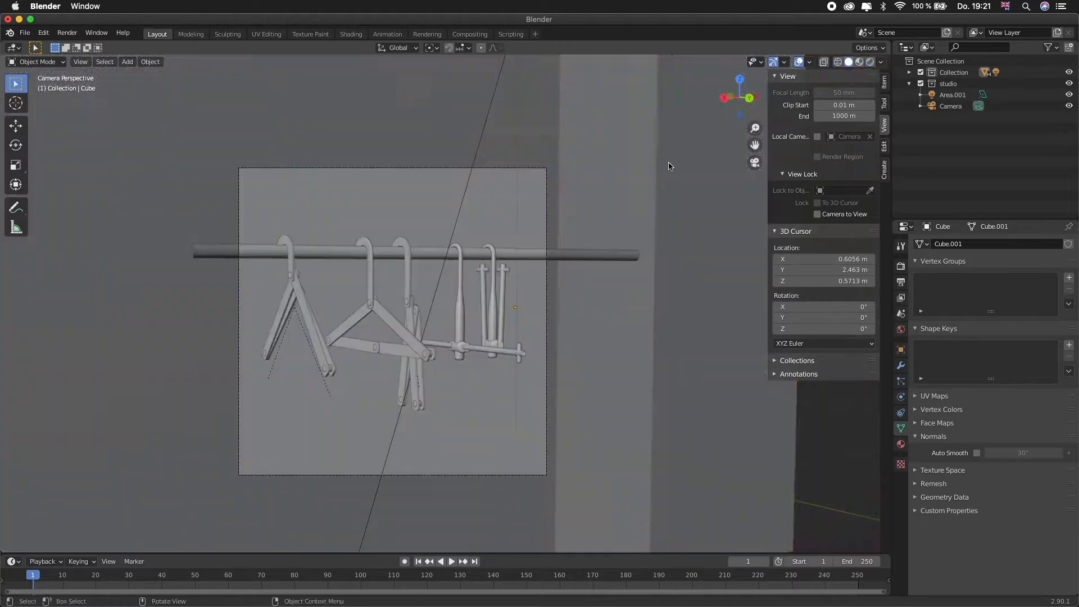
pyautogui.click(351, 34)
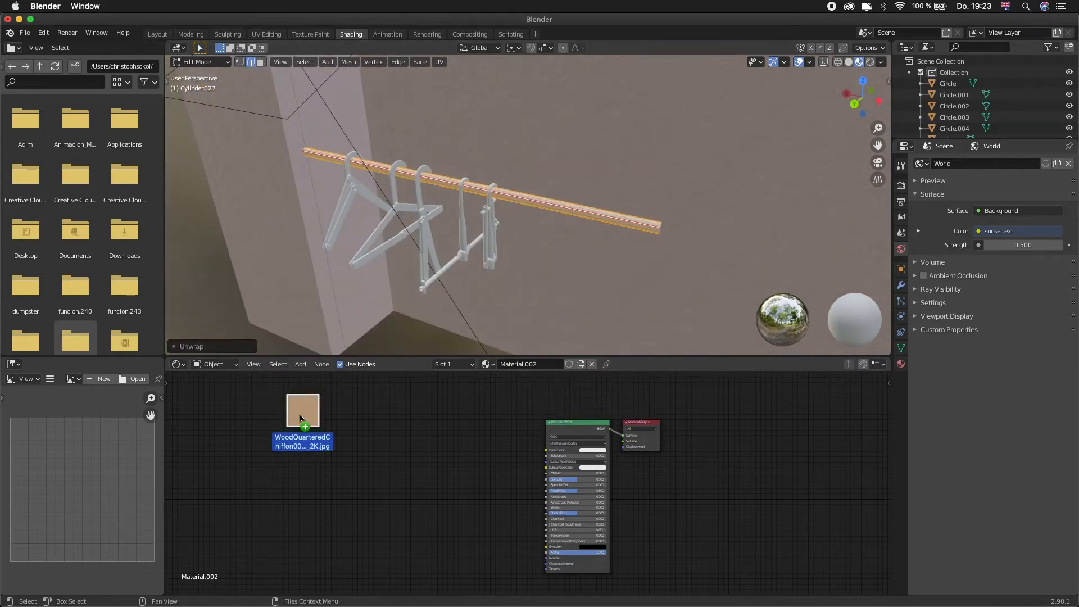
pyautogui.click(157, 34)
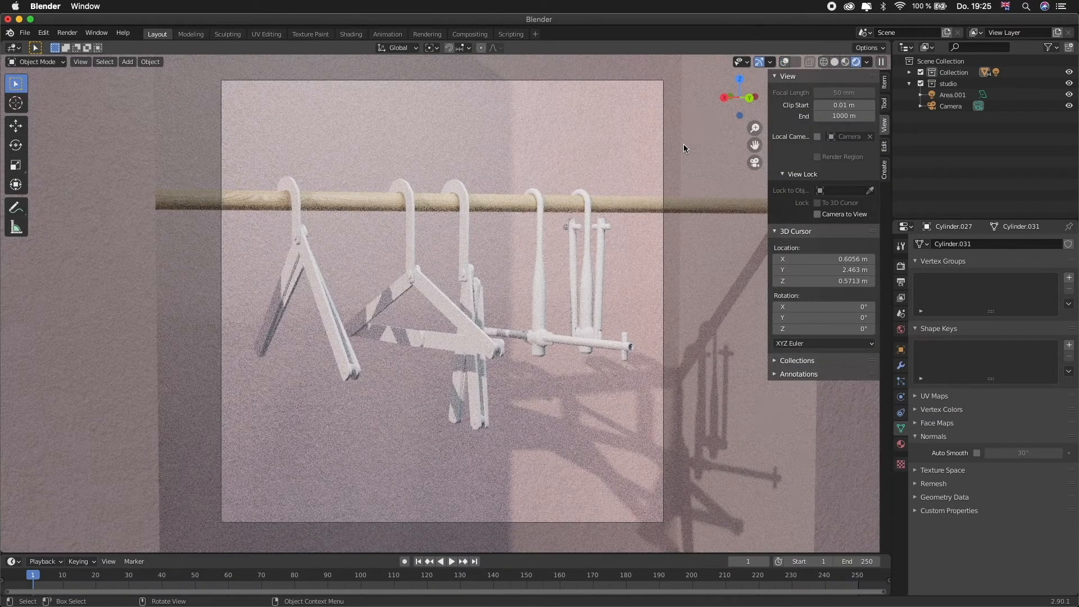
pyautogui.moveTo(832, 61)
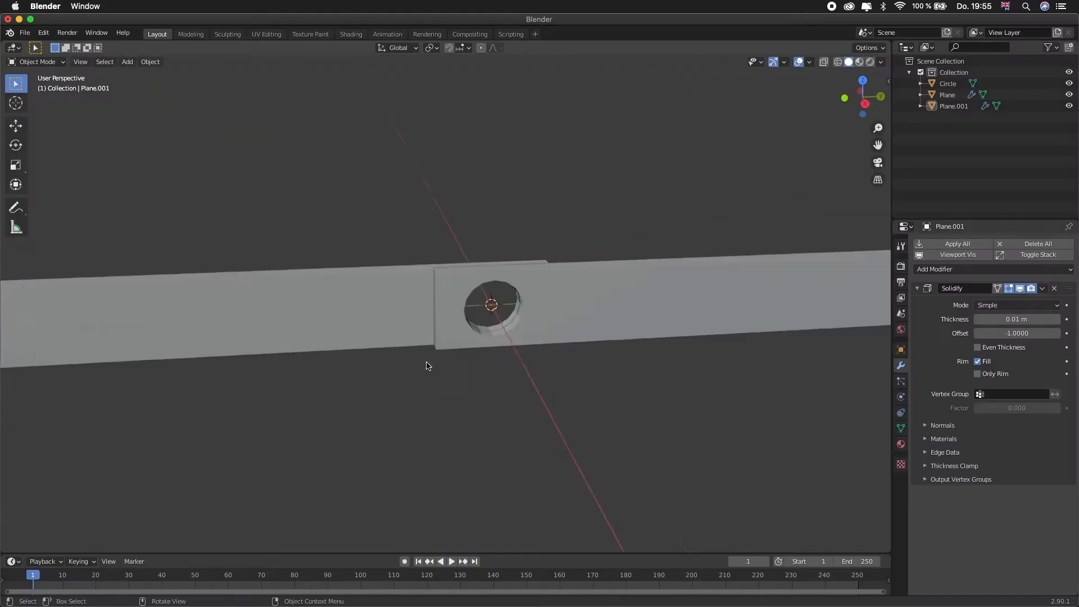
# Switch to the side orthographic view and enter Edit Mode to extrude Plane.002 into a tall strip
pyautogui.press('KP_3')
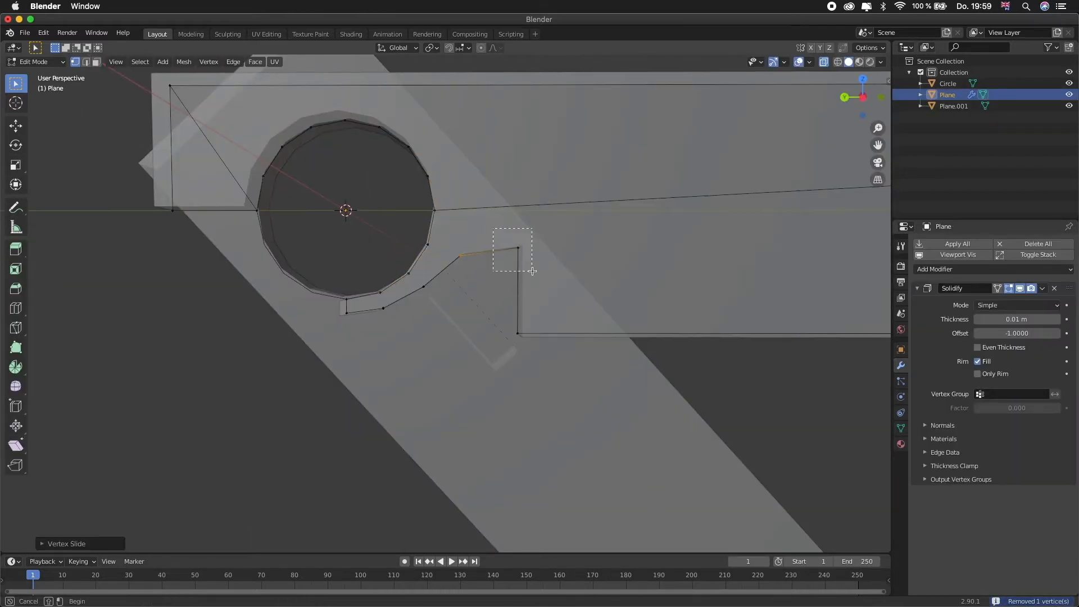
pyautogui.press('Tab')
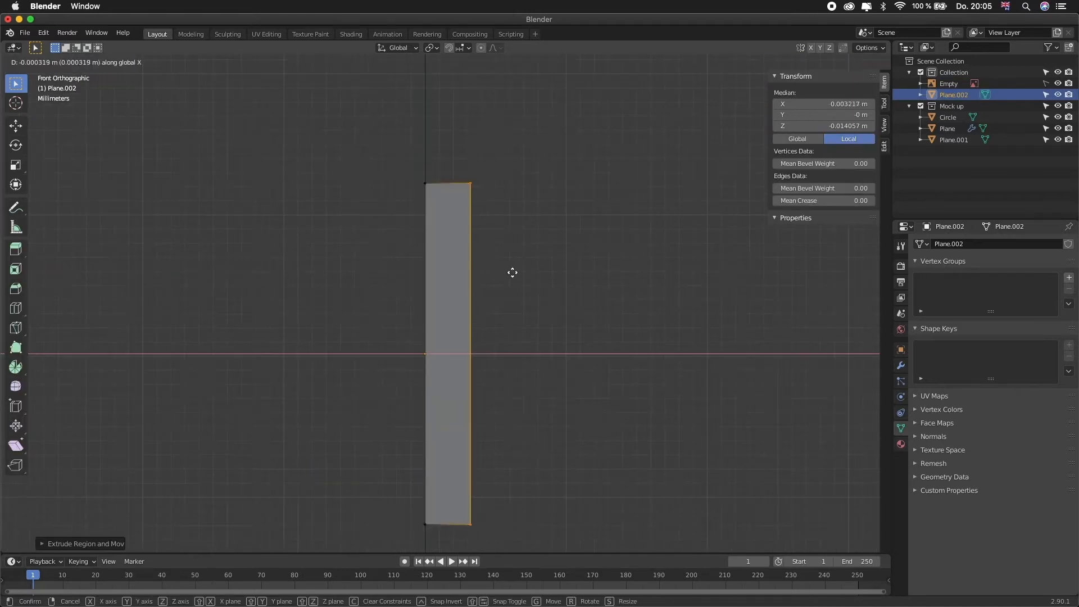
# Edit the strip's end and knife-cut an octagon ring of edges around the round hole
pyautogui.moveTo(512, 272); pyautogui.dragTo(523, 230)
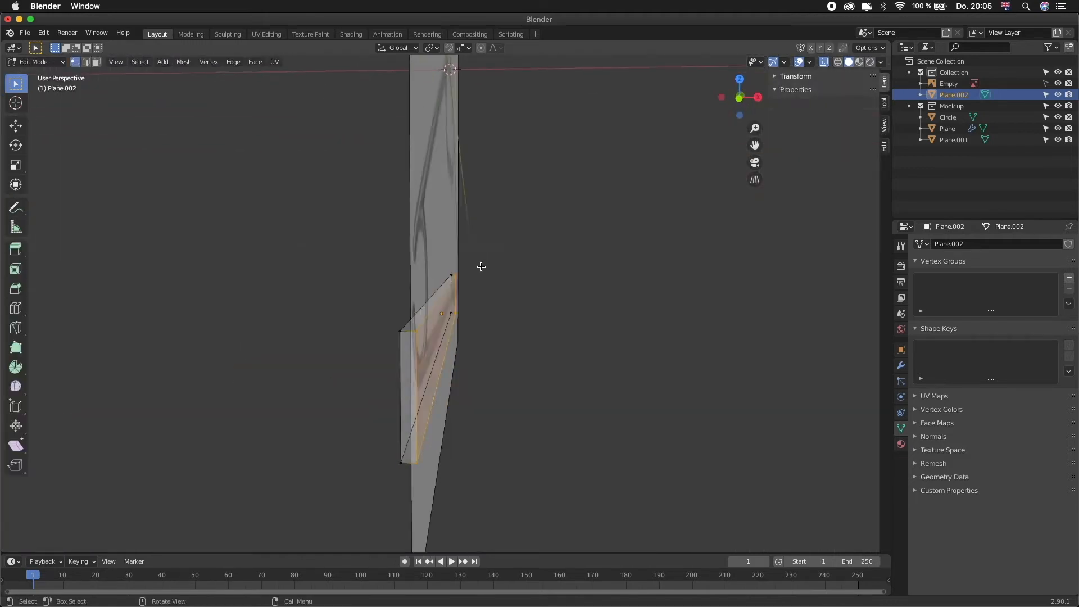
pyautogui.press('Tab')
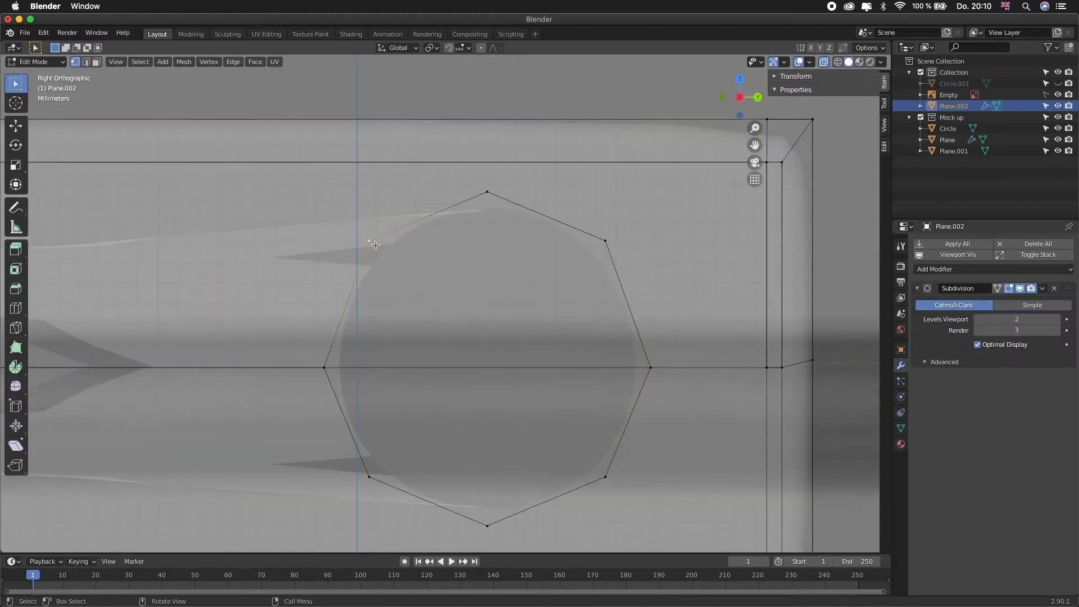
pyautogui.press('k')
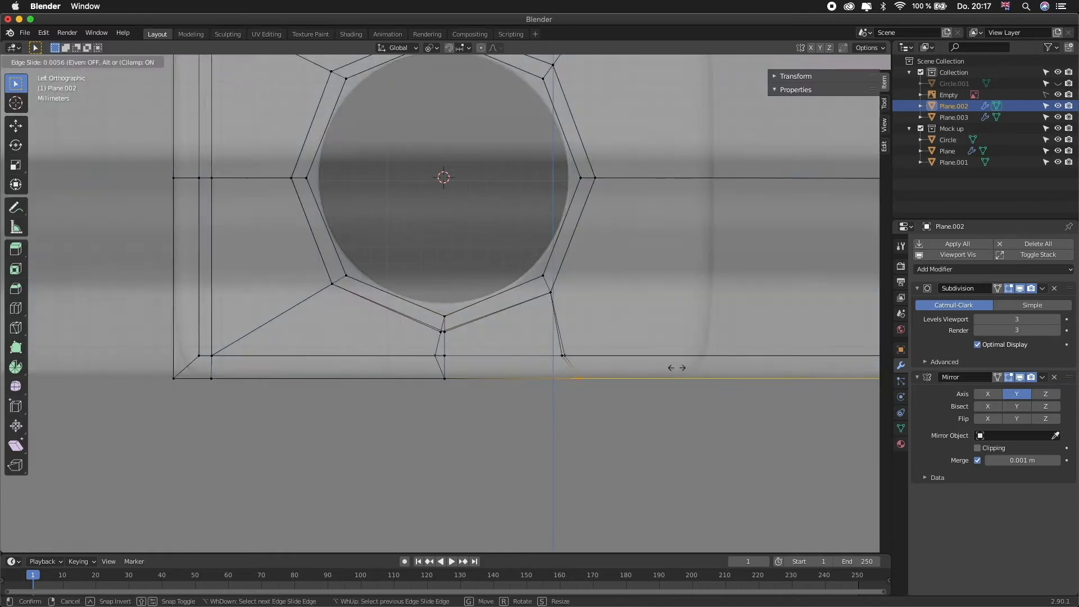
# Select Plane.003 and enter Edit Mode to start cutting the recess beside its pin hole
pyautogui.click(595, 315)
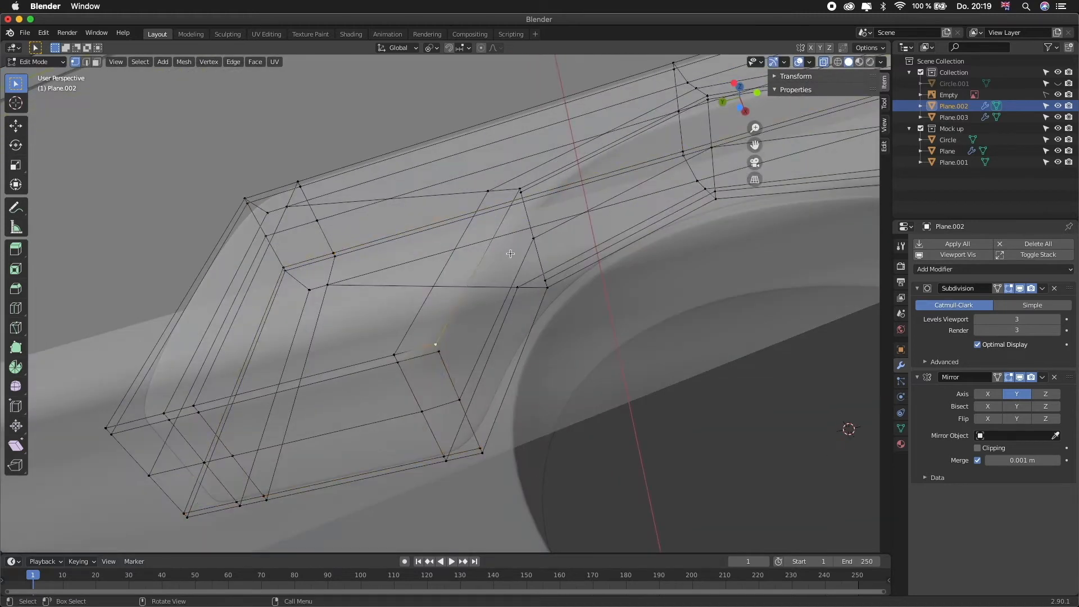
pyautogui.press('Tab')
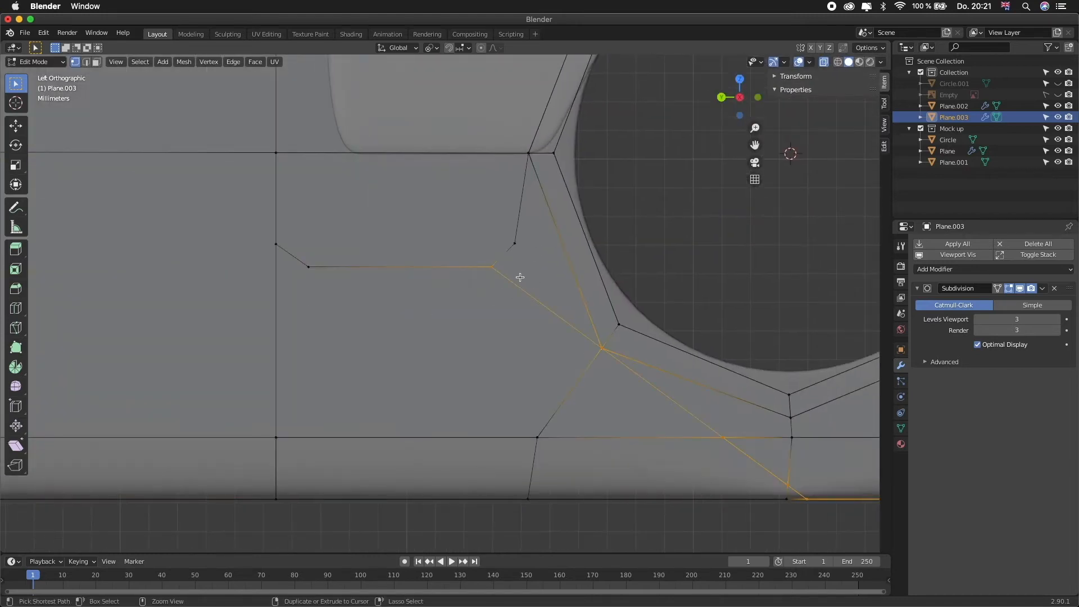
# Extrude the recess faces inward and shorten the duplicated Plane.004 bar in Right Ortho view
pyautogui.moveTo(519, 277); pyautogui.dragTo(287, 341)
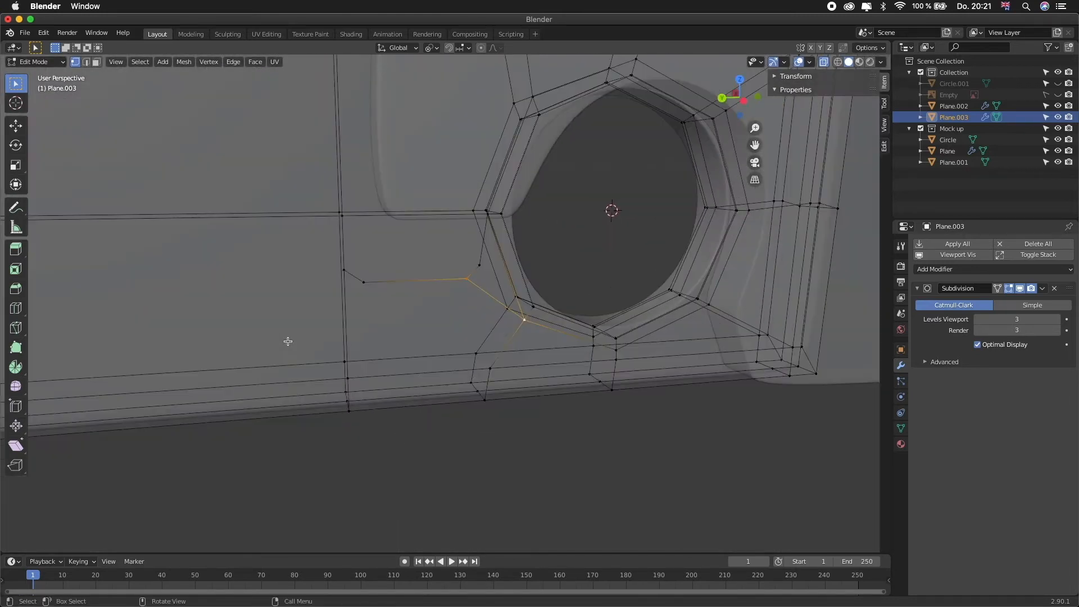
pyautogui.press('KP_3')
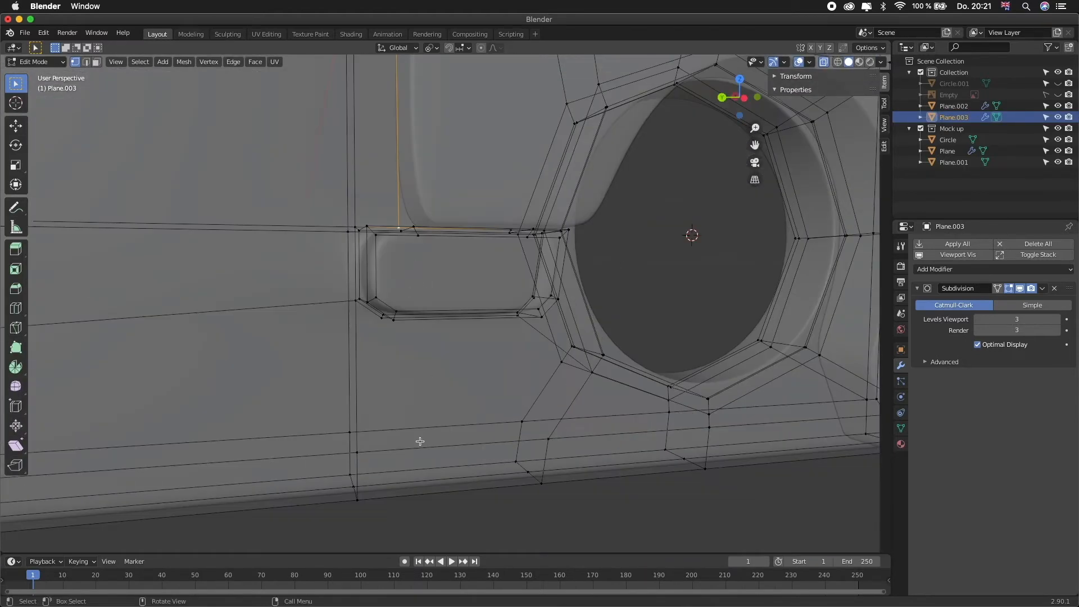
pyautogui.press('Tab')
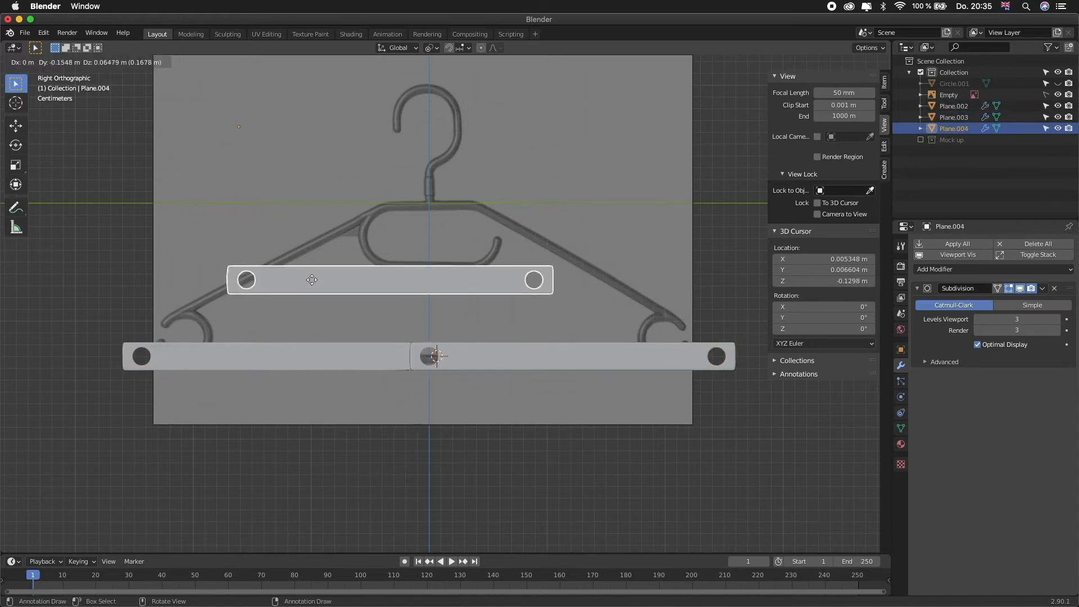
# Knife-cut the segment and rotate the arms around their pins into a triangle with a plane at the apex
pyautogui.press('Tab')
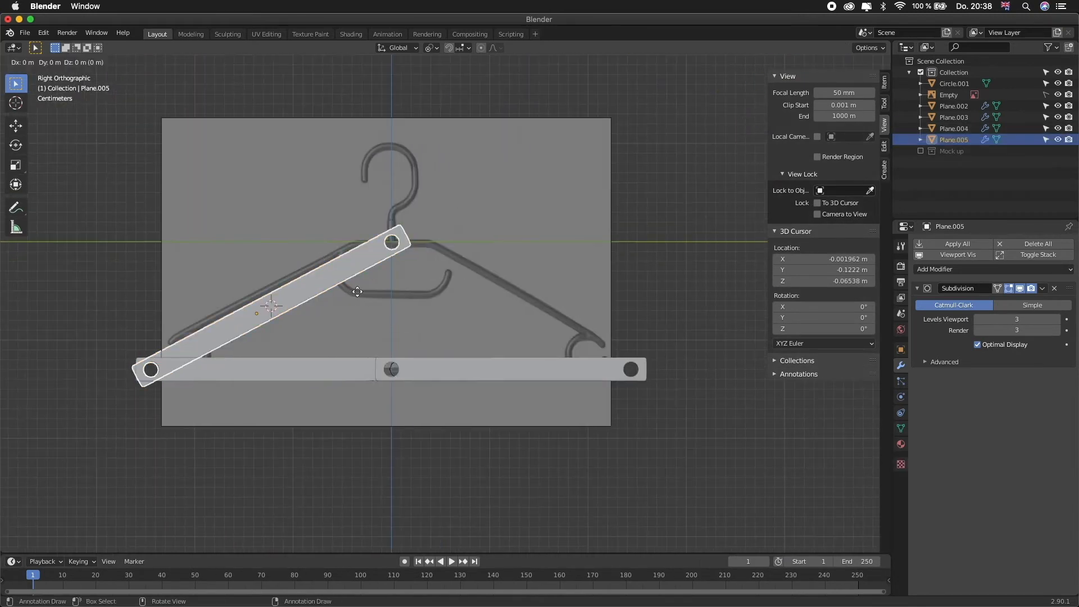
pyautogui.click(150, 62)
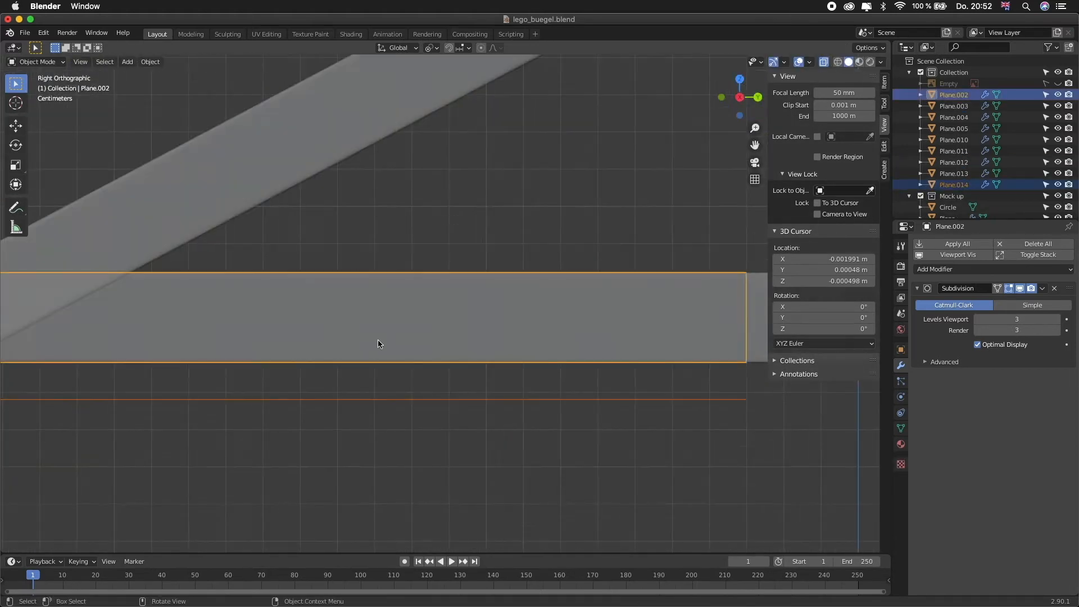
pyautogui.press('Tab')
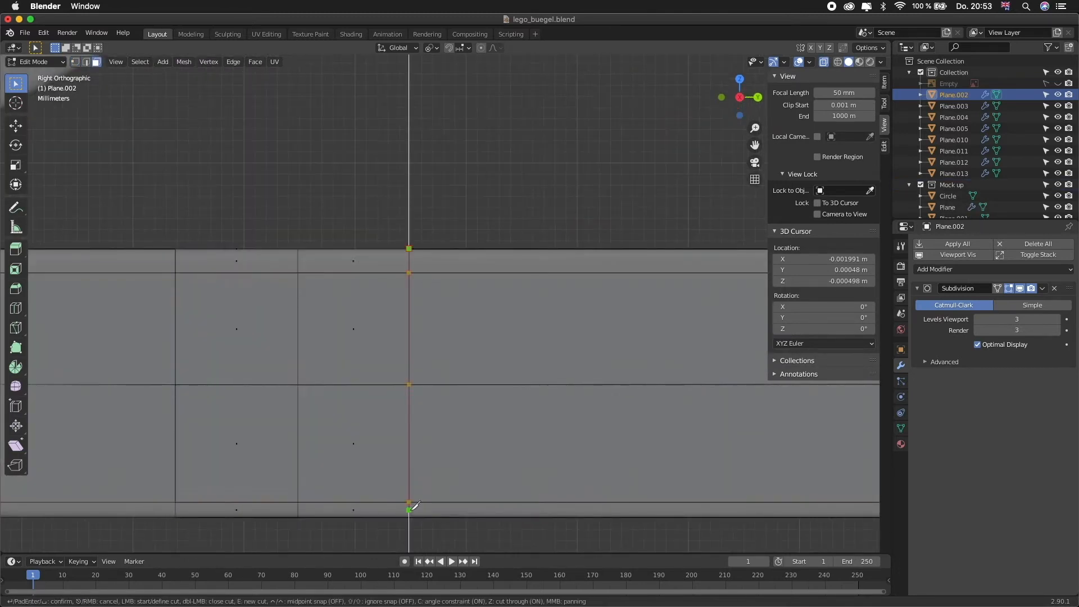
pyautogui.press('Tab')
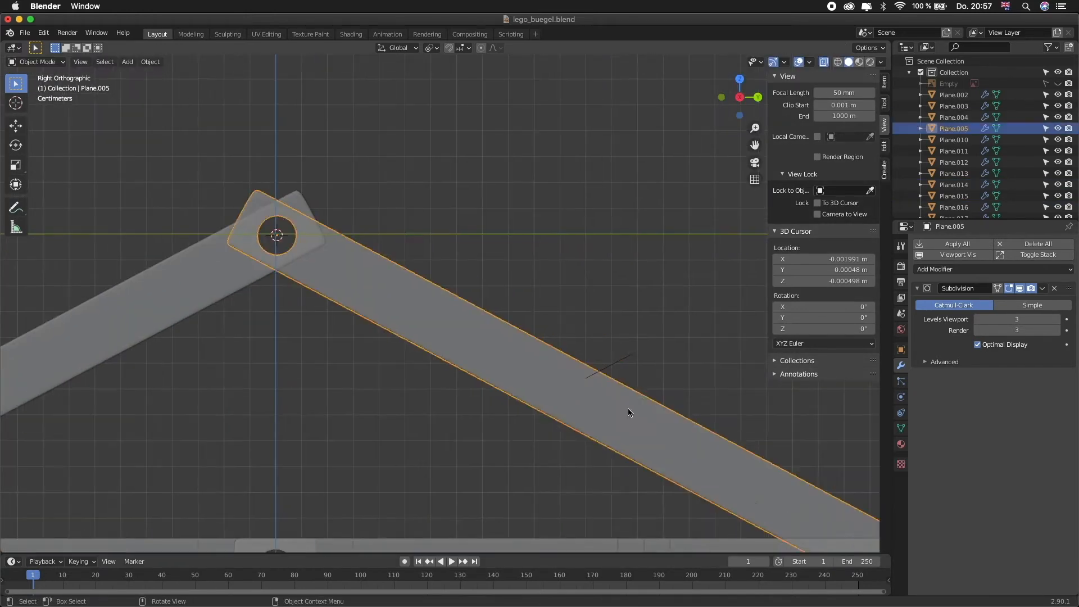
pyautogui.press('Tab')
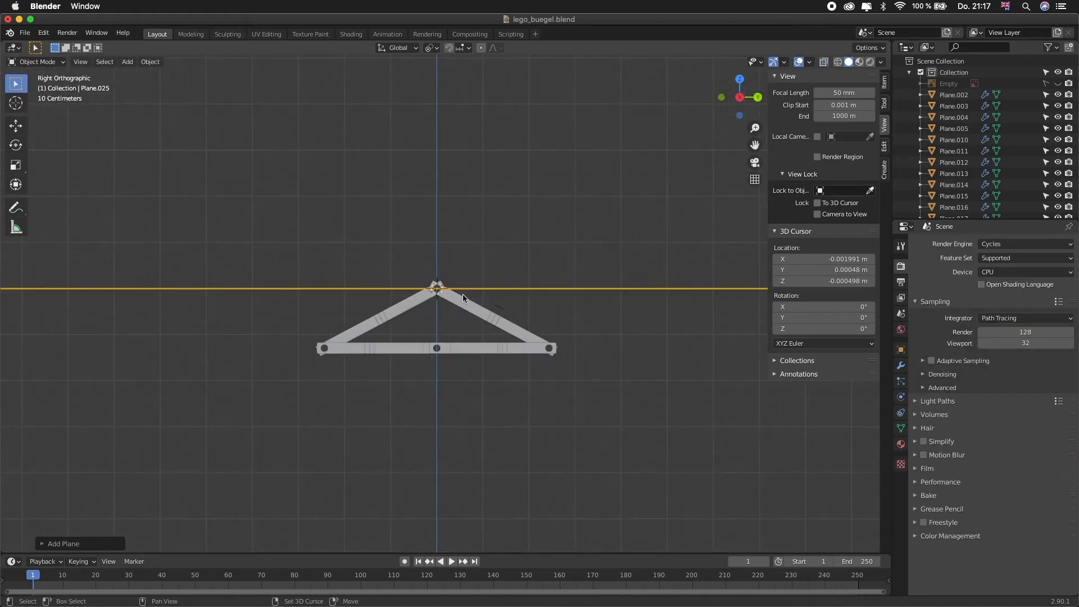
# Extrude, scale, edge-slide and inset the plane into a subdivided curved hook at the frame's apex
pyautogui.press('Tab')
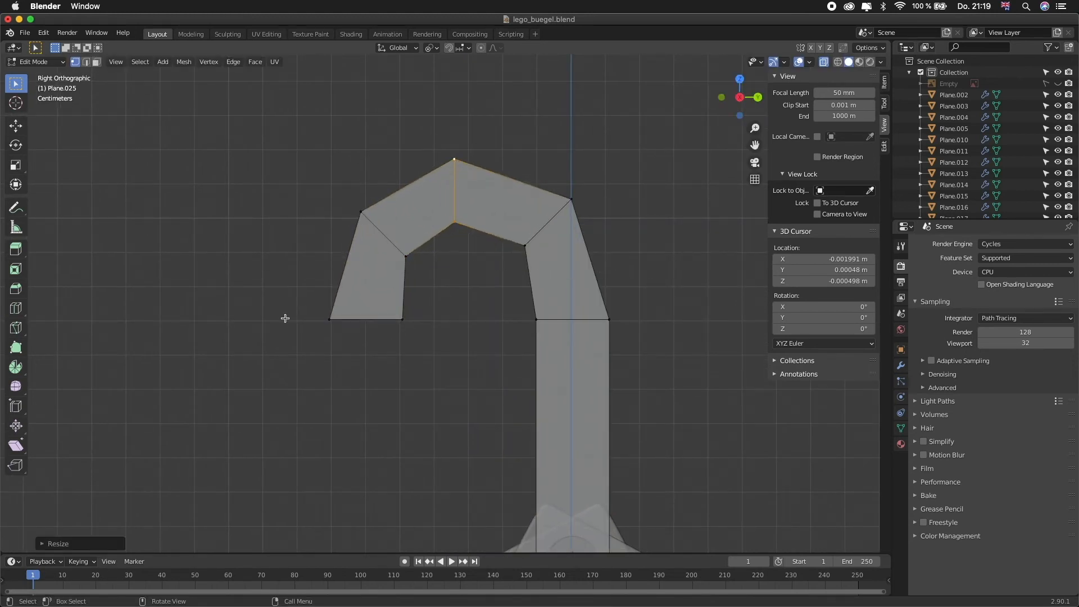
pyautogui.press('Tab')
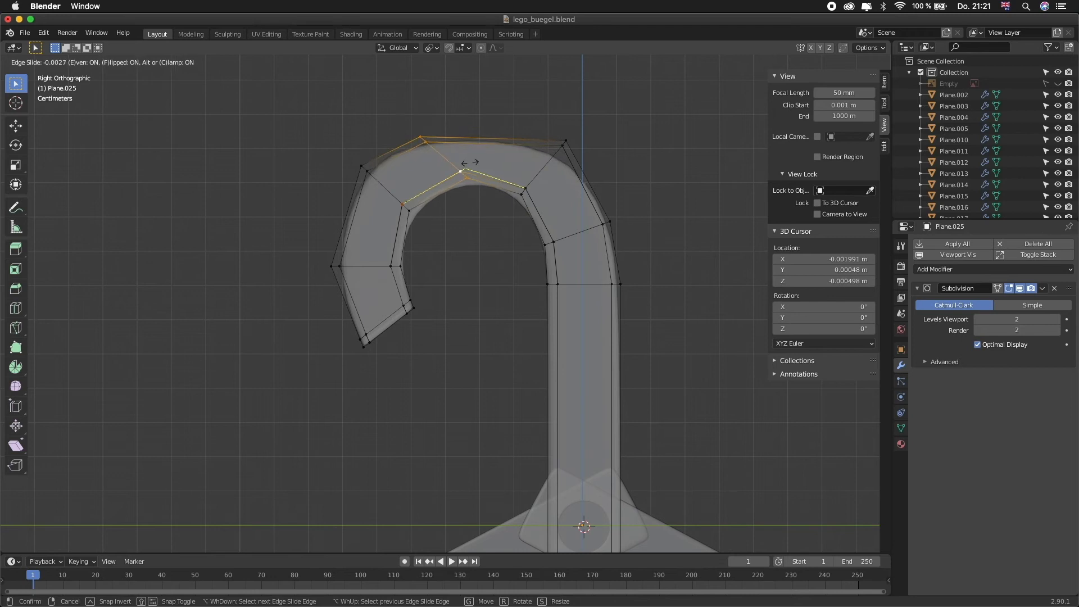
pyautogui.press('Tab')
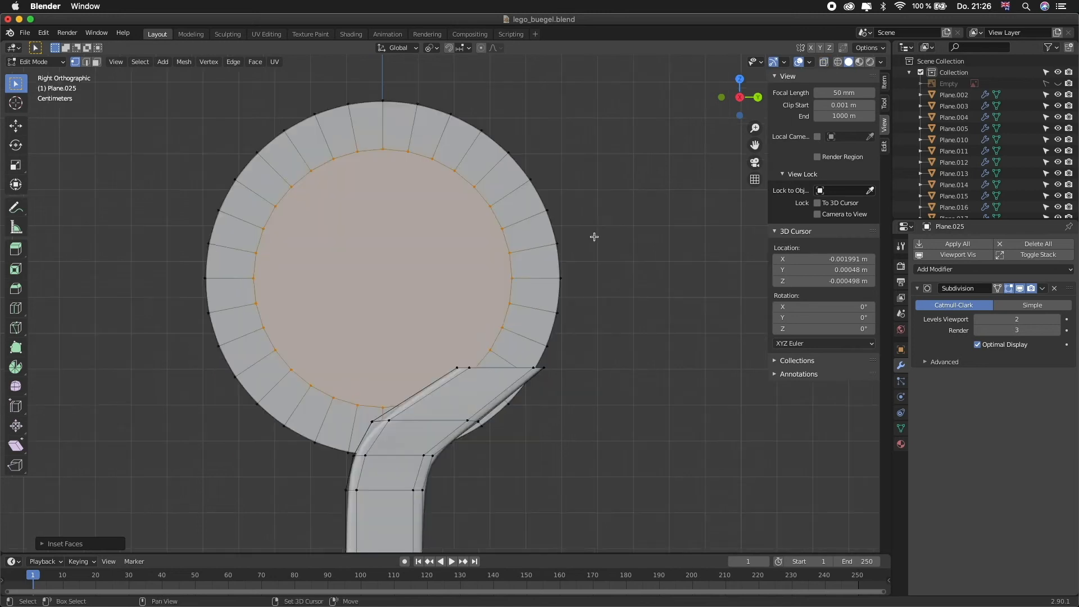
pyautogui.press('x')
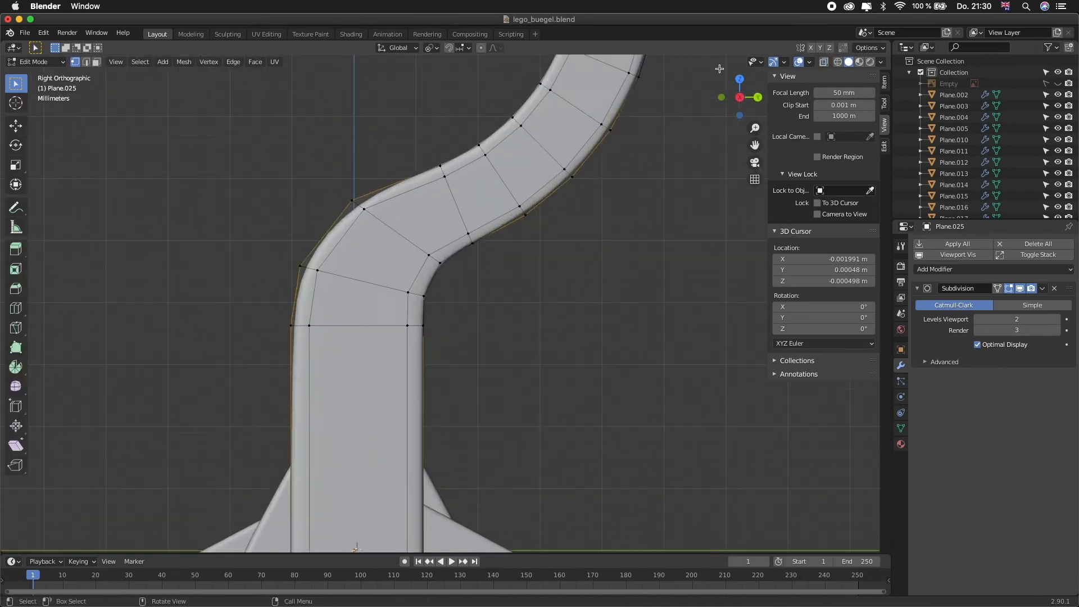
pyautogui.press('Tab')
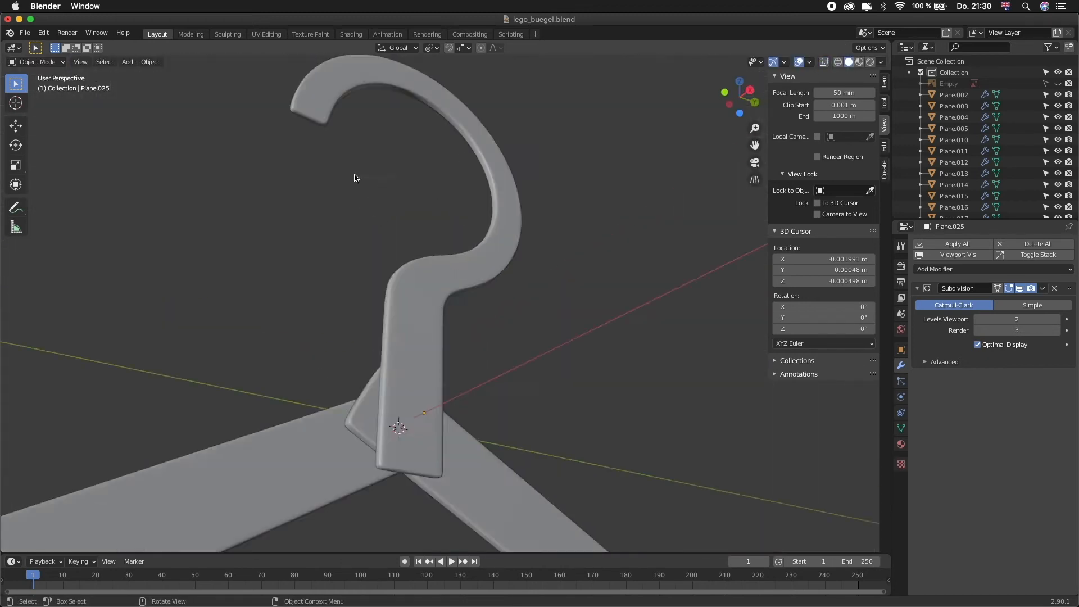
# Model the oval knob, place it on the segment with G, and loop-cut Circle.001
pyautogui.press('3')
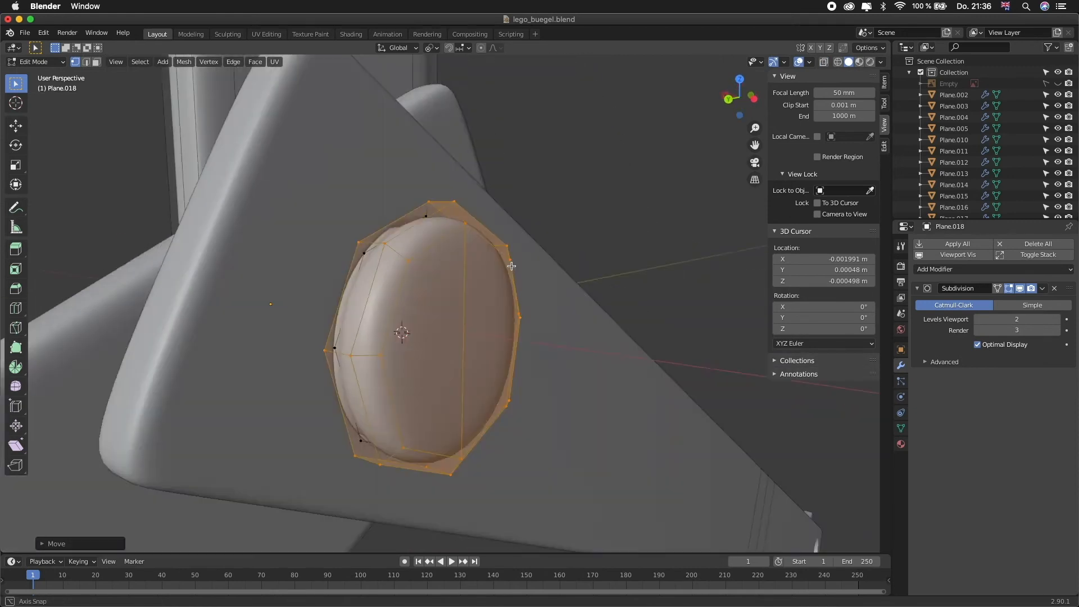
pyautogui.press('1')
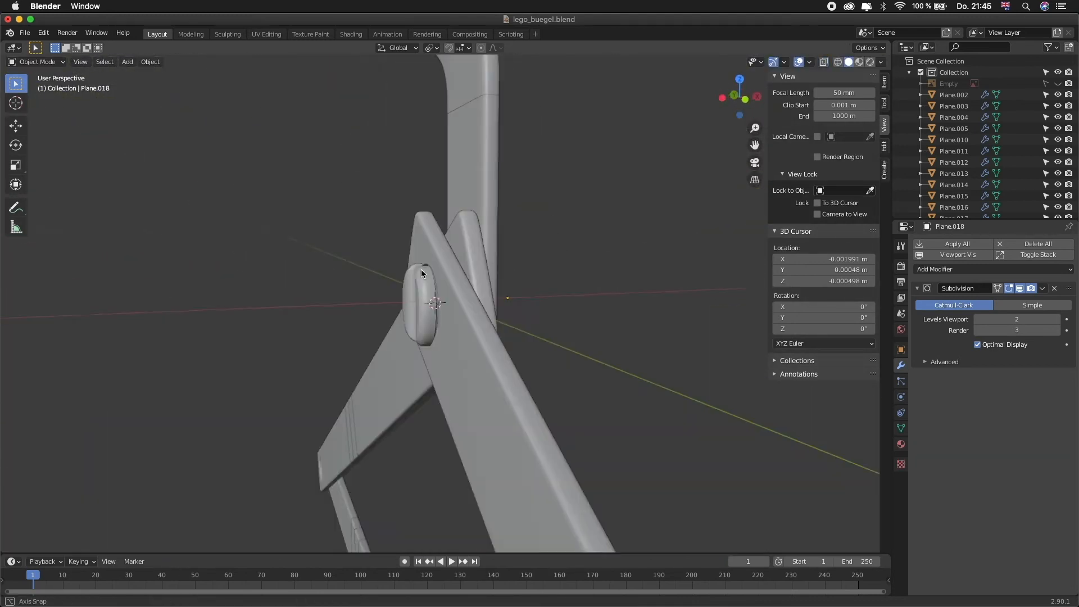
pyautogui.click(856, 62)
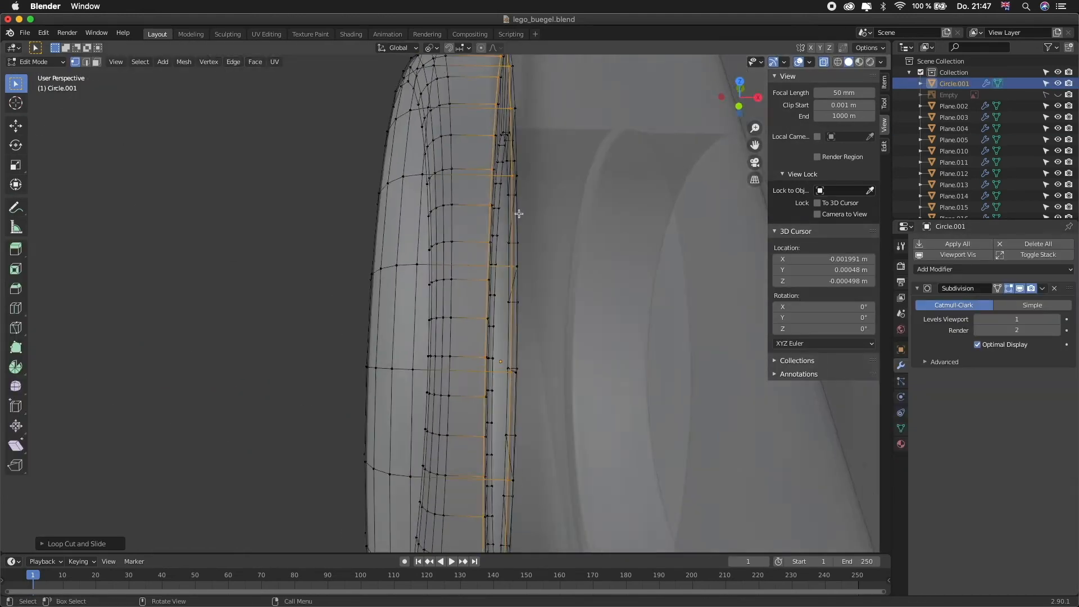
# Add slotted metallic pin heads and bring up Set Origin options for Plane.039
pyautogui.rightClick(518, 213)
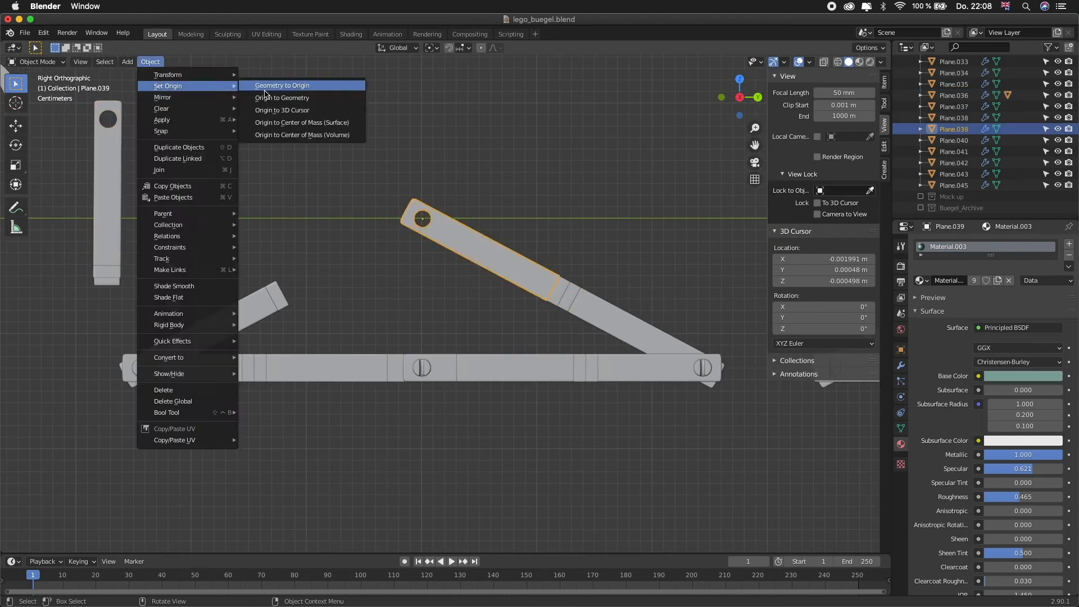
# Apply Geometry to Origin on Plane.032, the short bar on the bottom segment
pyautogui.click(281, 85)
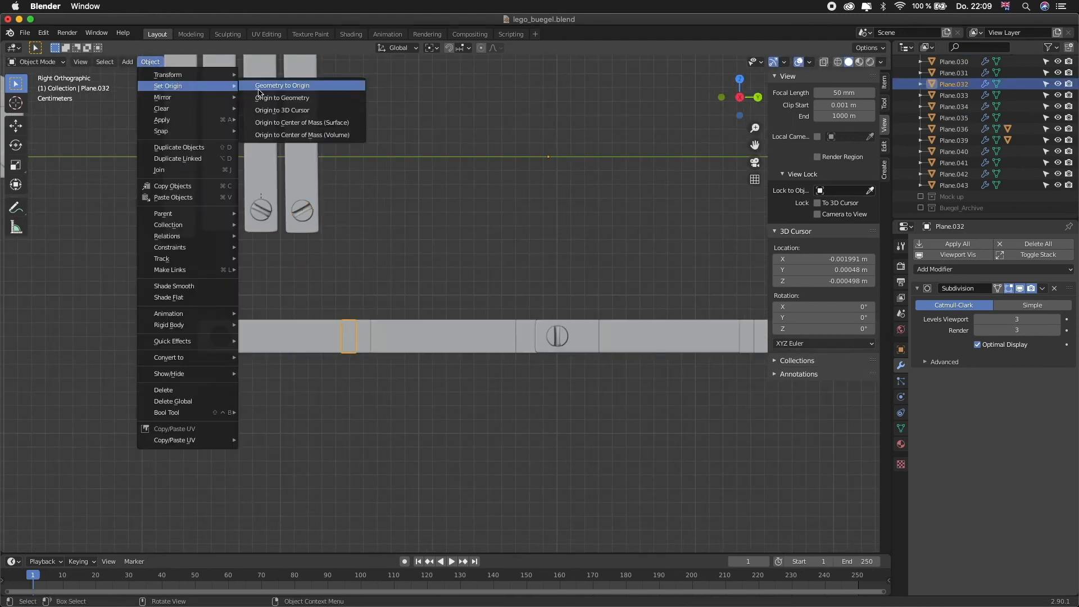
pyautogui.click(282, 85)
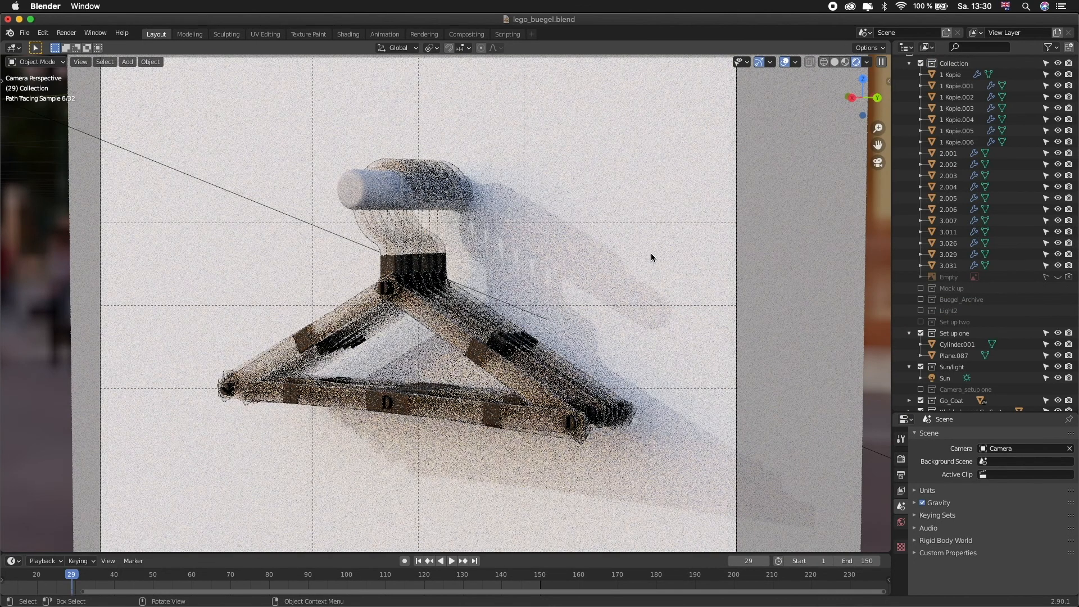
# Switch the camera view from Rendered back to Solid viewport shading
pyautogui.click(835, 62)
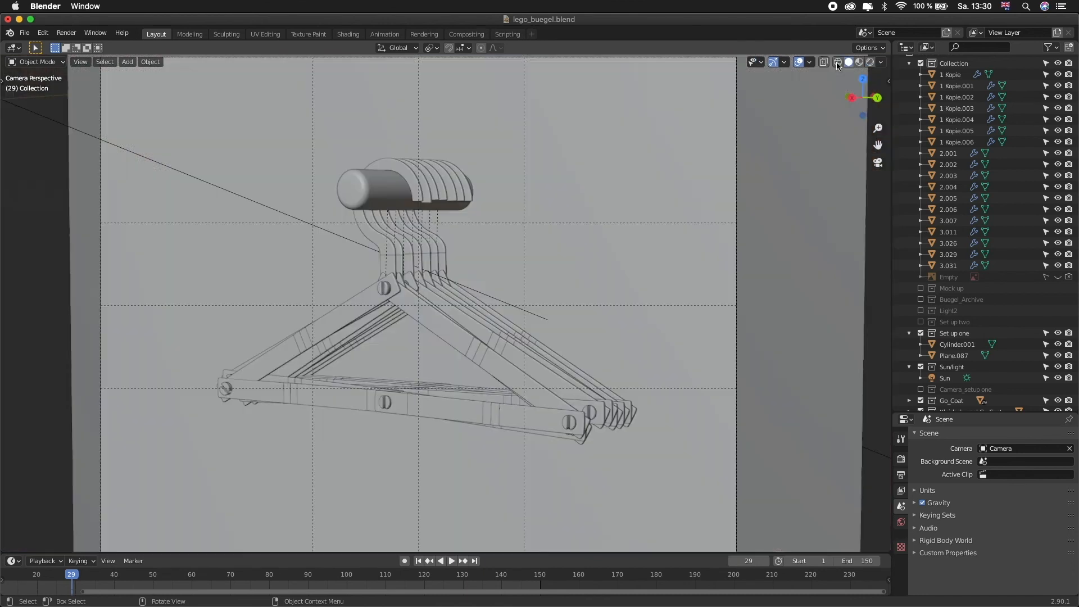